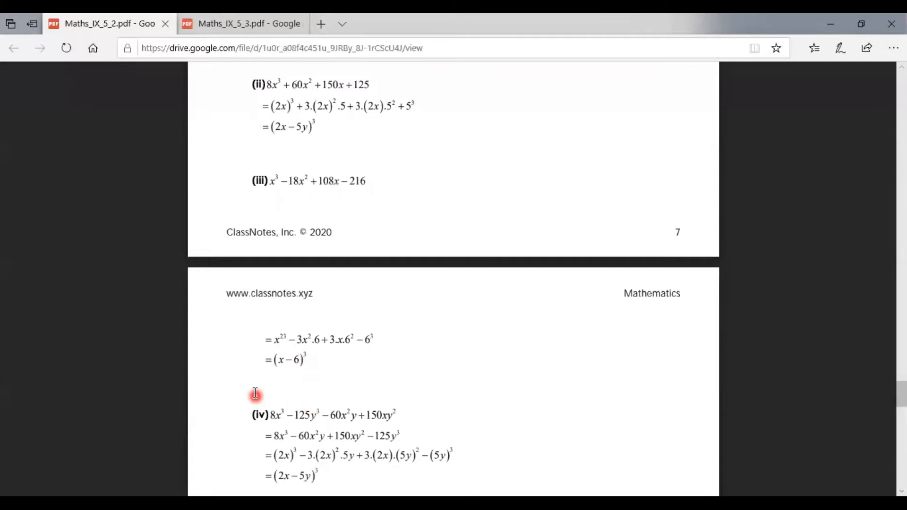
mouse_move(405, 360)
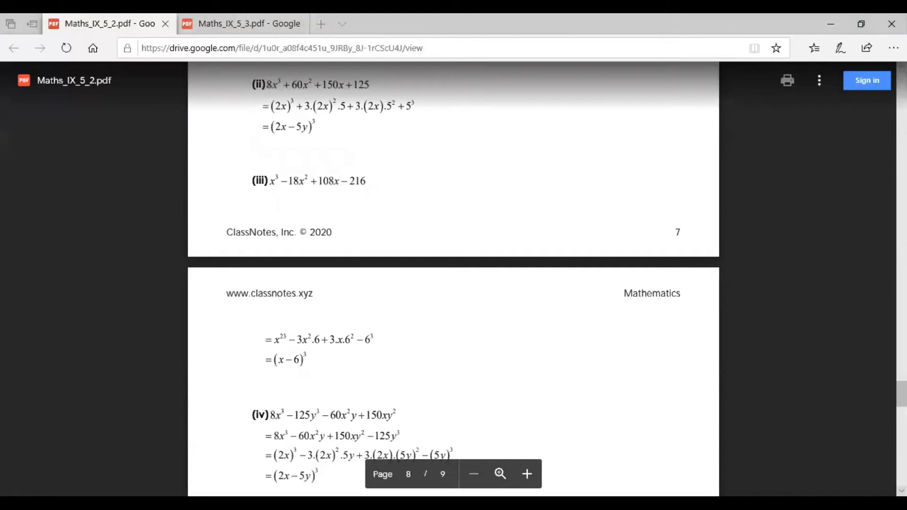
scroll("down", 3)
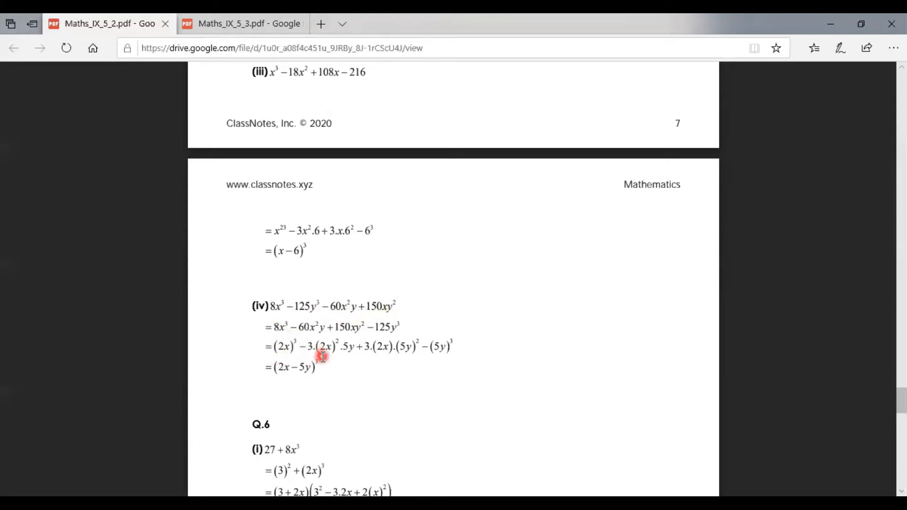
mouse_move(352, 360)
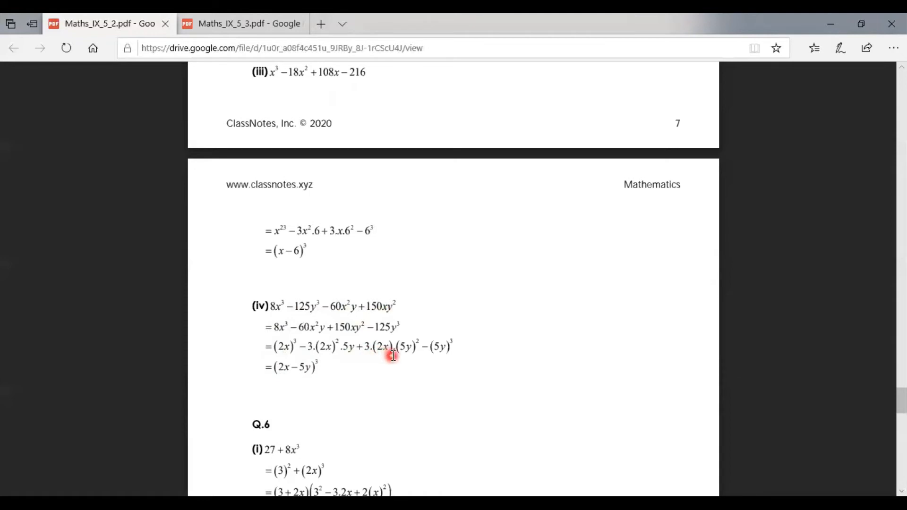
mouse_move(412, 346)
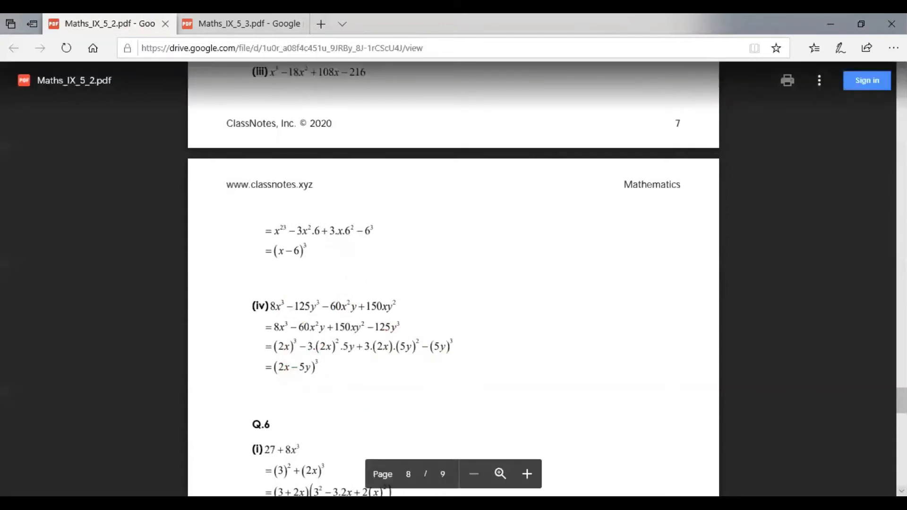
scroll("down", 3)
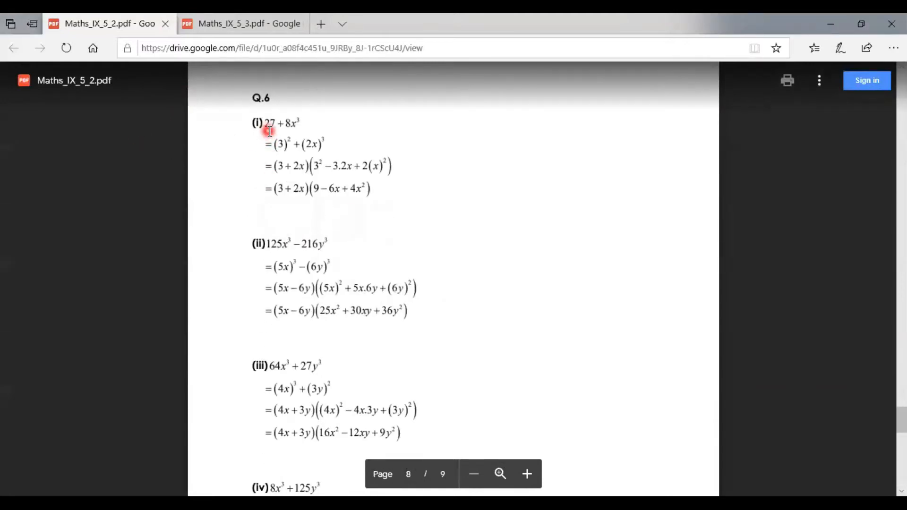
mouse_move(298, 137)
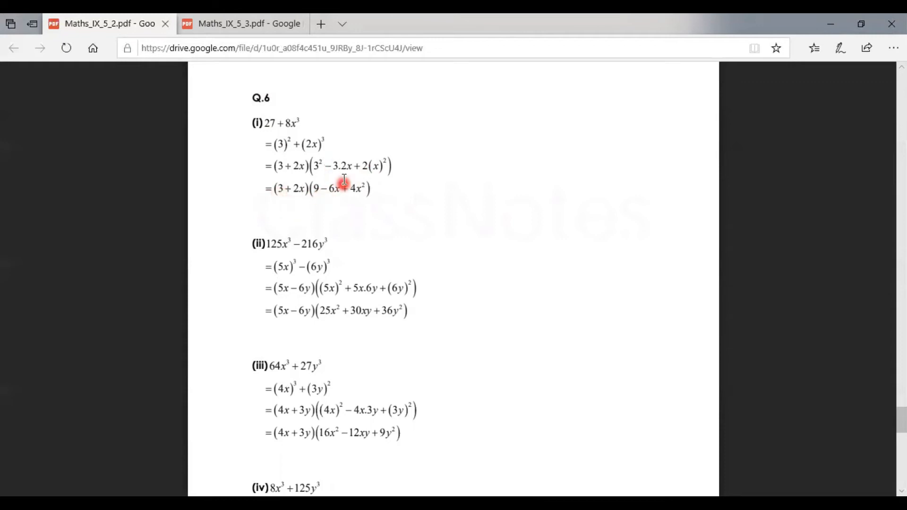
mouse_move(343, 204)
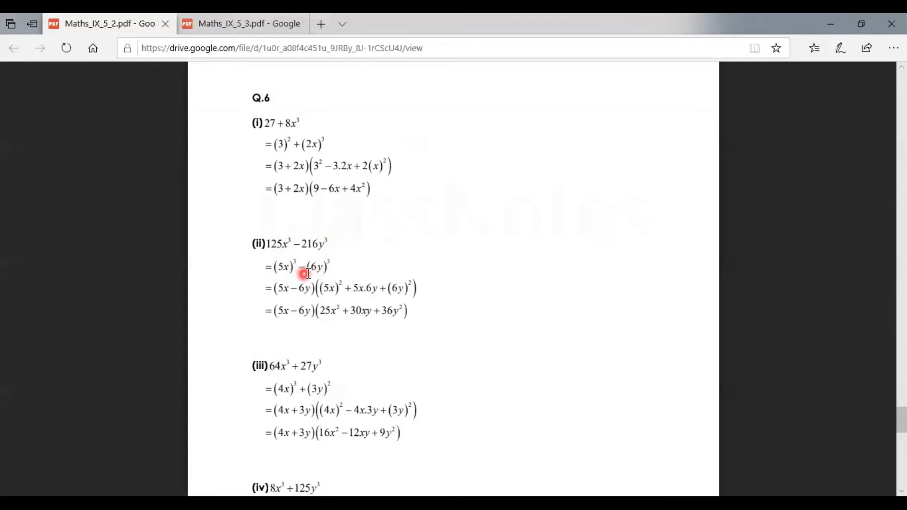
mouse_move(396, 238)
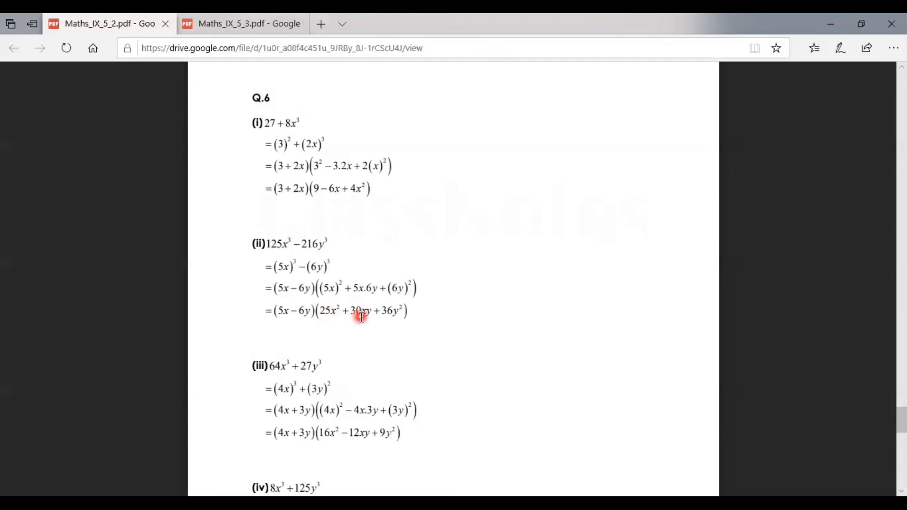
mouse_move(383, 321)
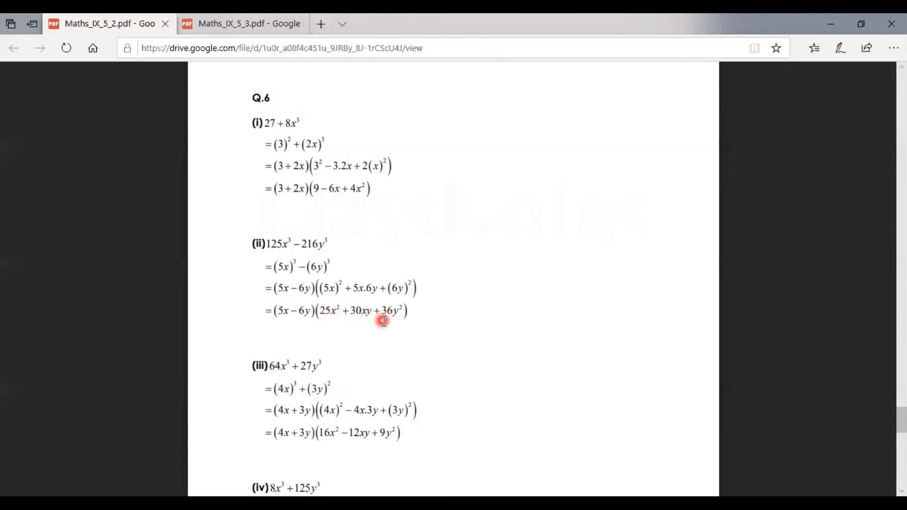
mouse_move(391, 321)
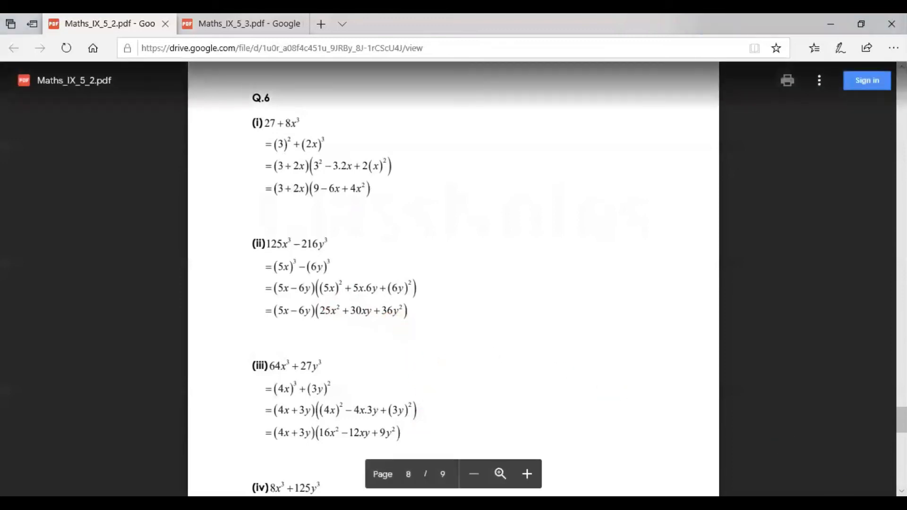
scroll("down", 3)
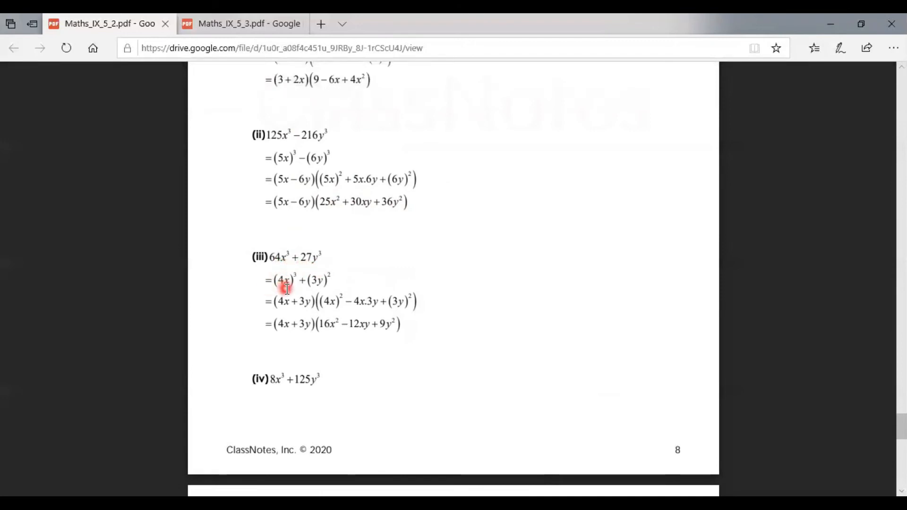
mouse_move(315, 287)
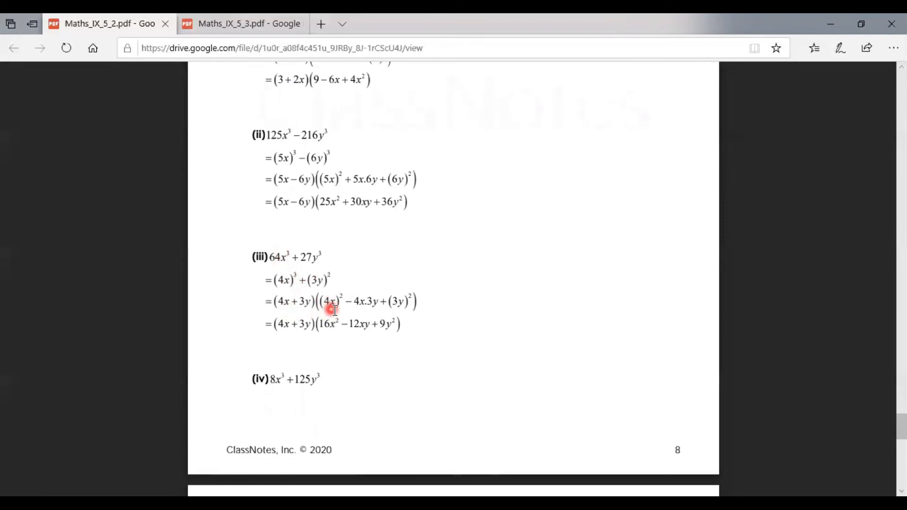
mouse_move(311, 284)
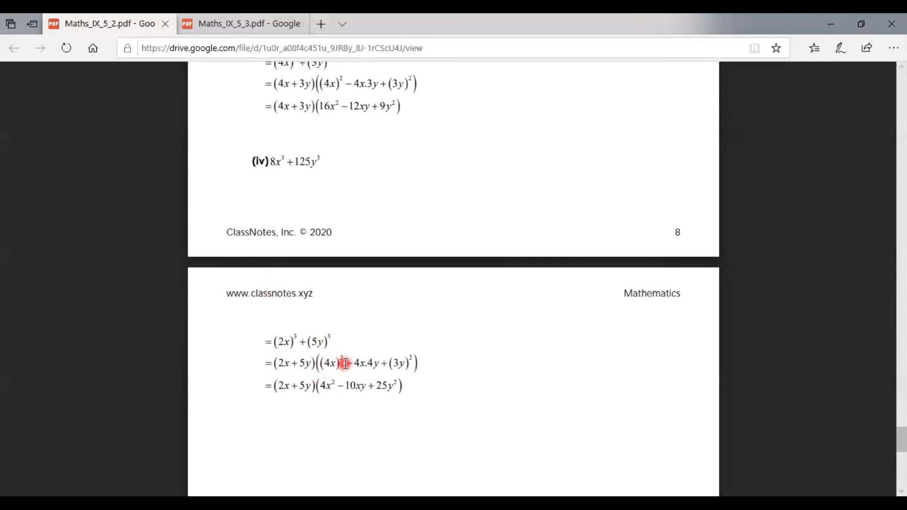
mouse_move(370, 377)
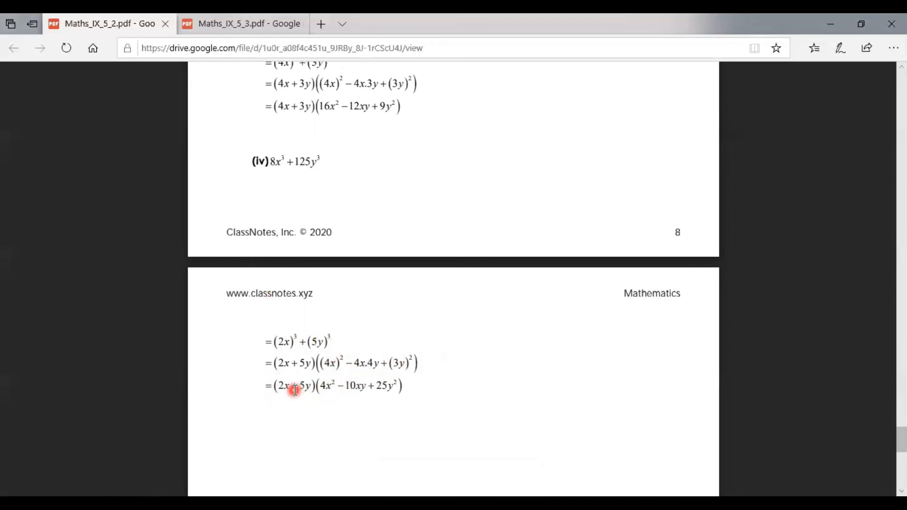
mouse_move(338, 388)
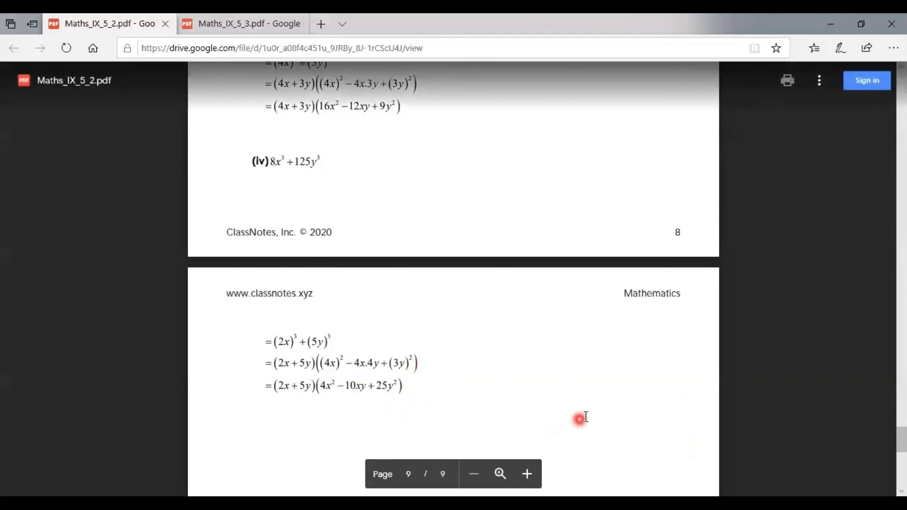
scroll("down", 3)
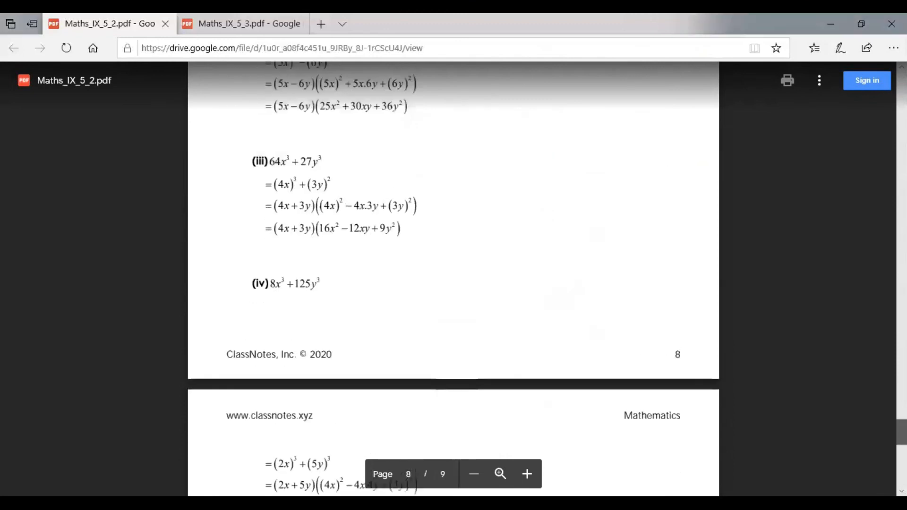
scroll("down", 3)
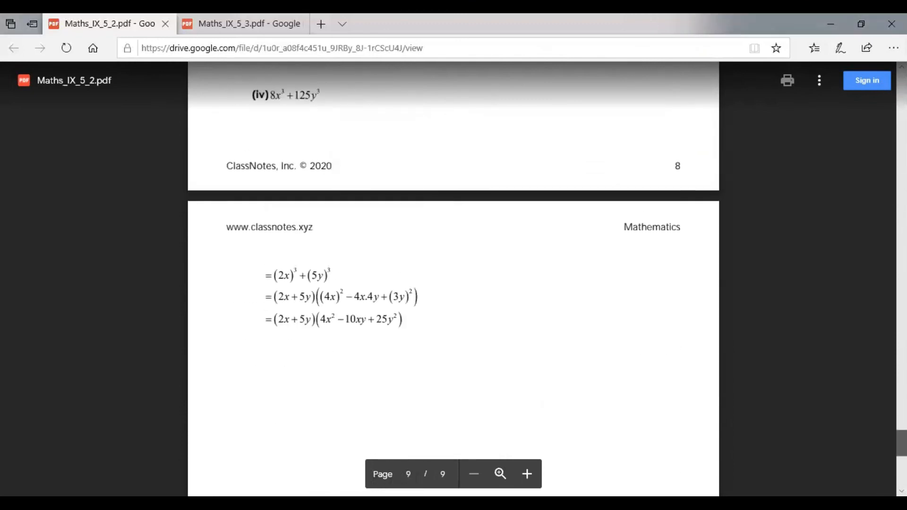
scroll("down", 3)
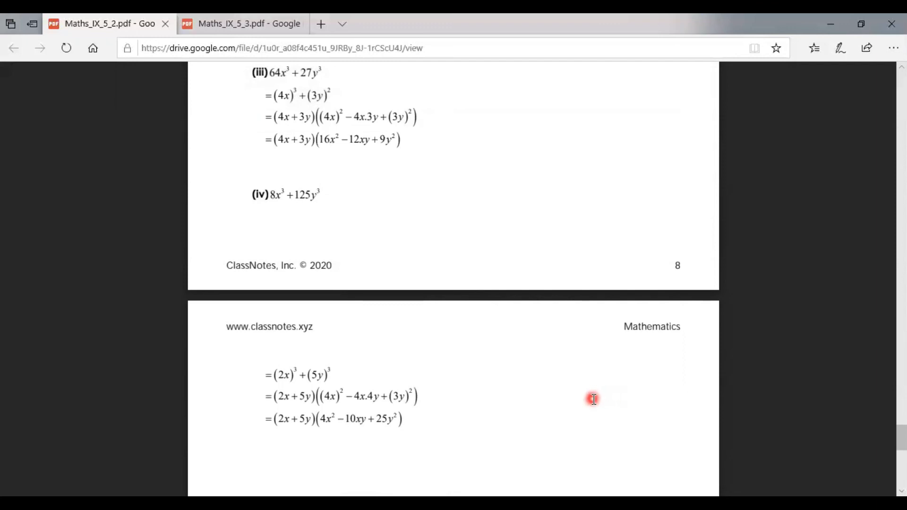
mouse_move(406, 372)
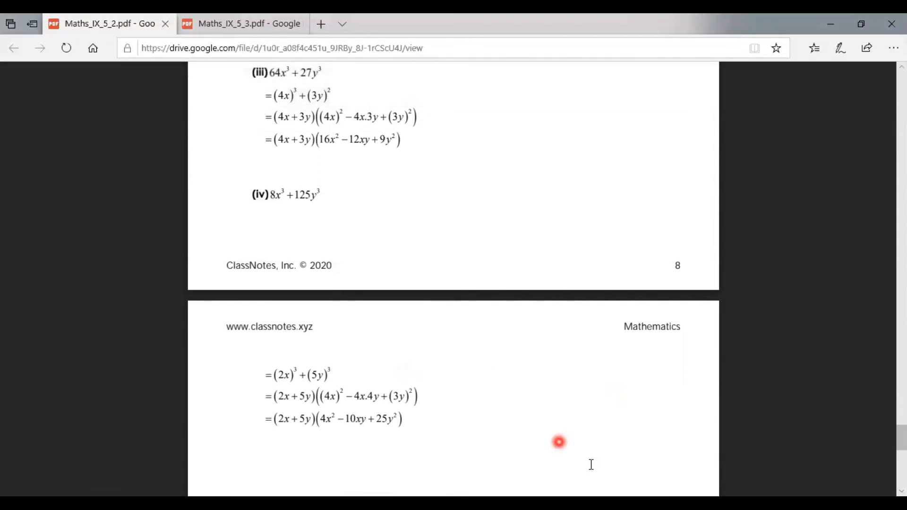
mouse_move(422, 350)
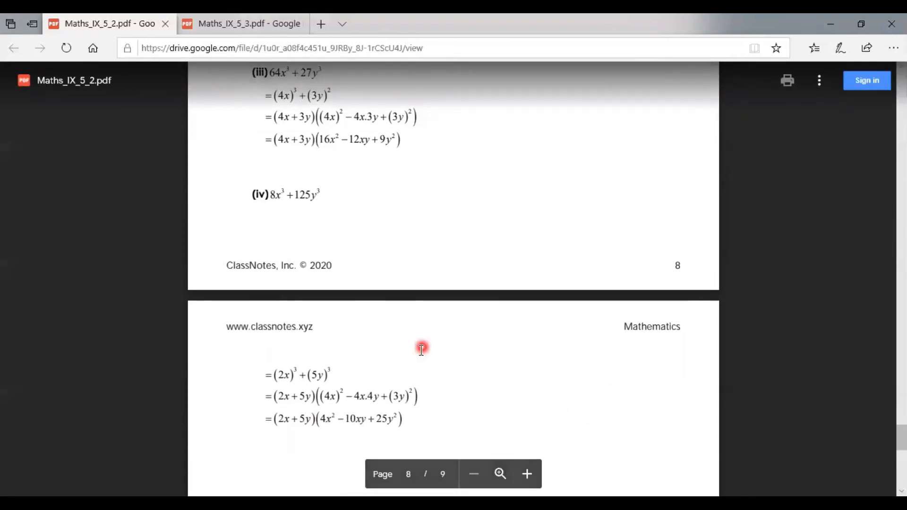
mouse_move(594, 128)
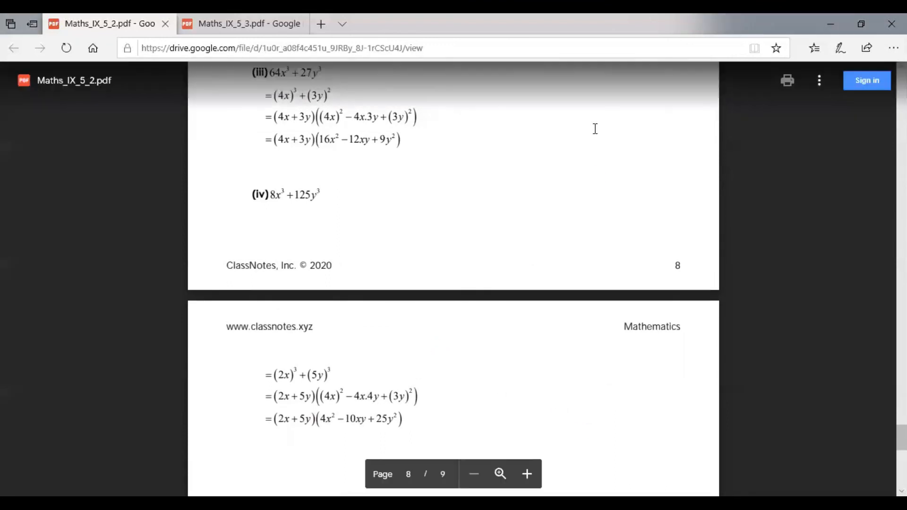